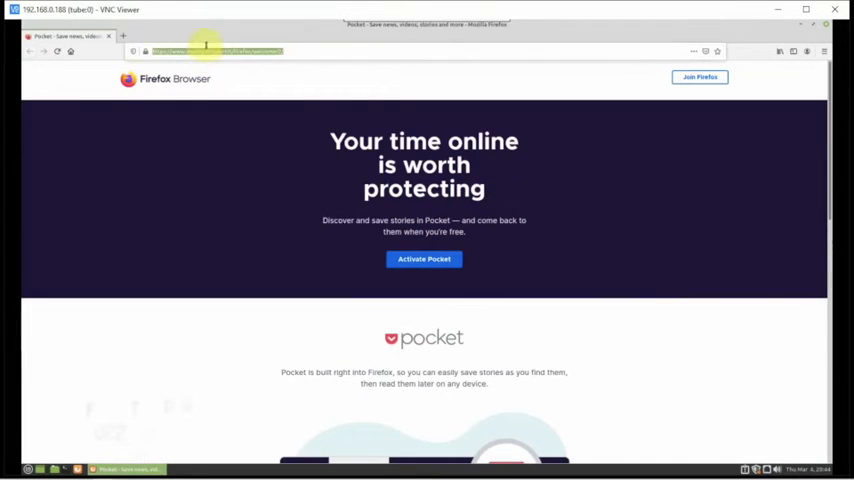
# Go to dogecoin.com in Firefox using the address bar suggestions.
pyautogui.click(215, 51)
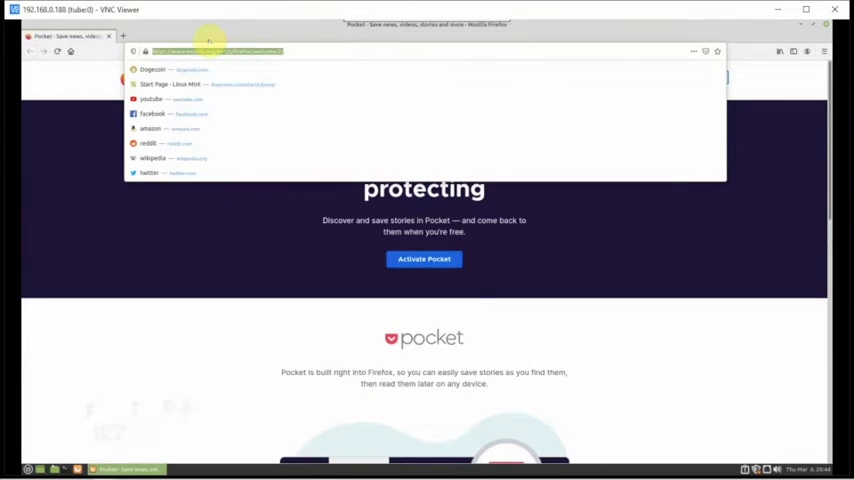
pyautogui.write('gn')
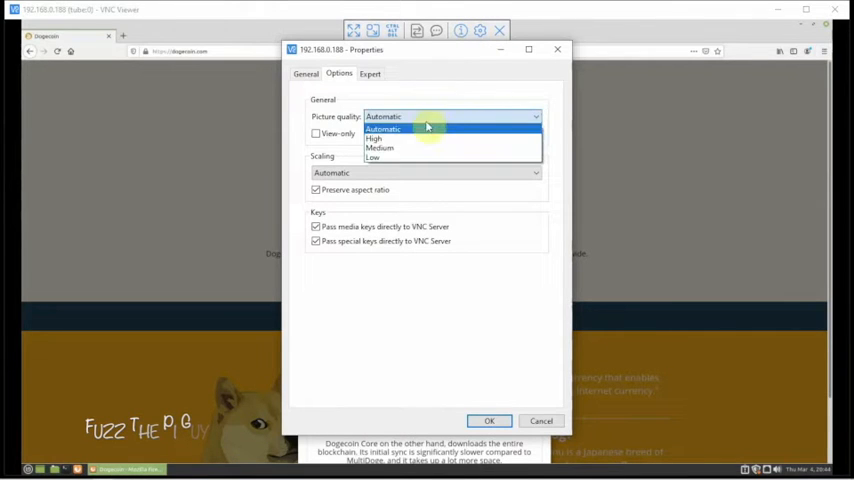
# Set VNC Viewer picture quality to High and apply the settings.
pyautogui.click(375, 138)
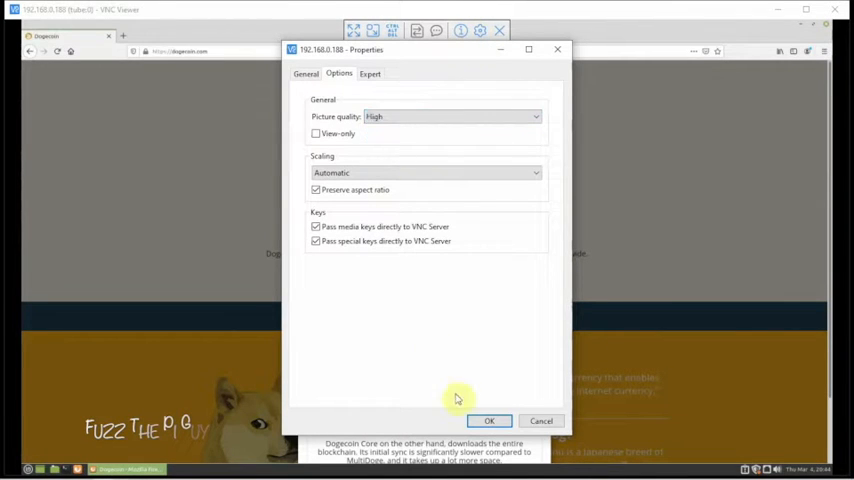
pyautogui.click(489, 420)
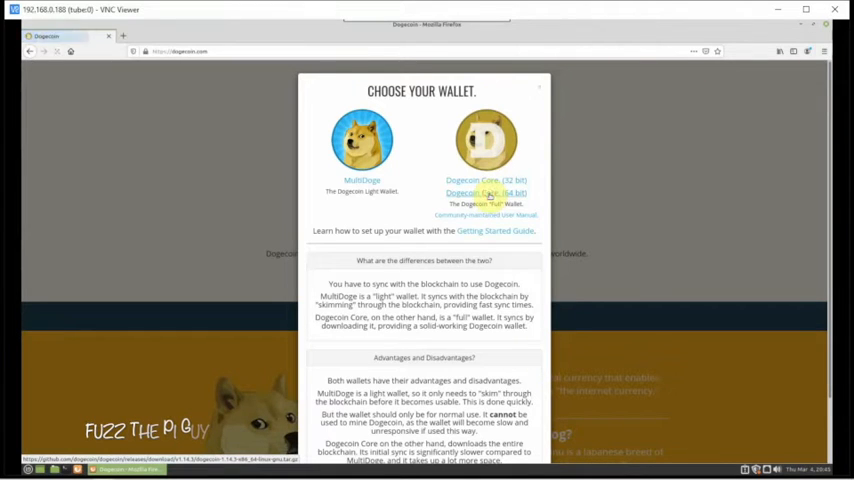
# Download the Dogecoin Core (64 bit) Linux archive as a saved file.
pyautogui.click(485, 192)
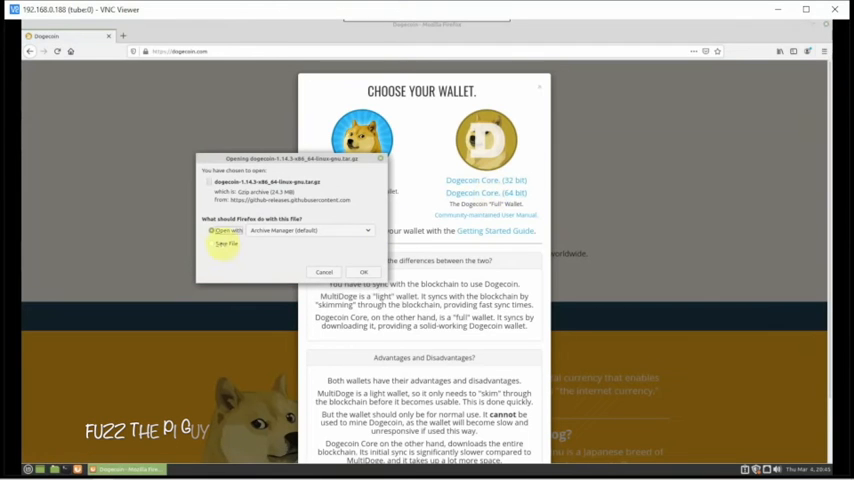
pyautogui.click(324, 272)
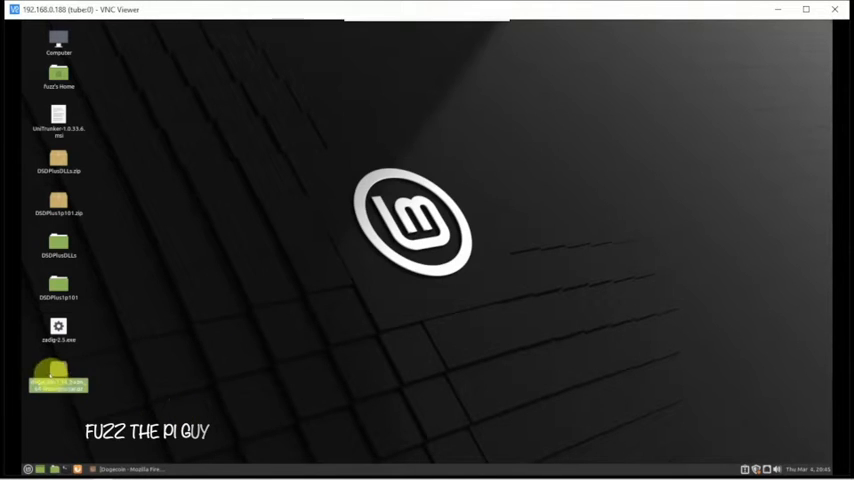
# Extract the archive with Extract Here, browse dogecoin-1.14.3/bin, then close Nemo.
pyautogui.rightClick(58, 165)
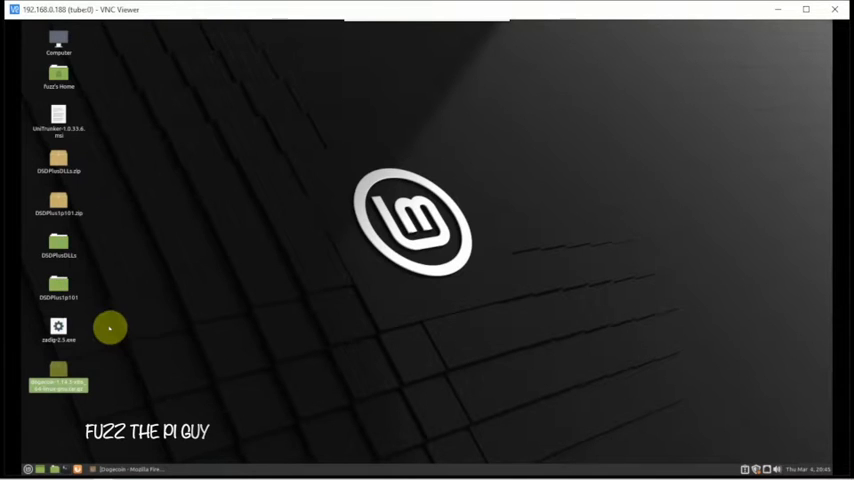
pyautogui.doubleClick(57, 377)
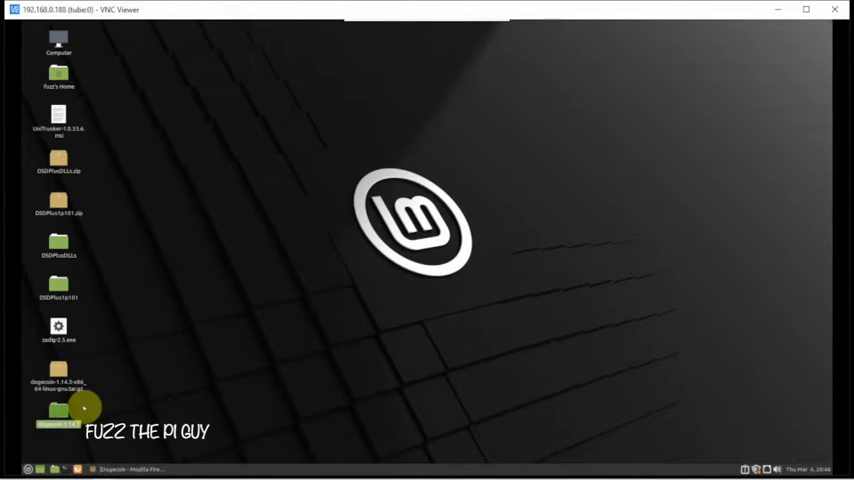
pyautogui.doubleClick(58, 410)
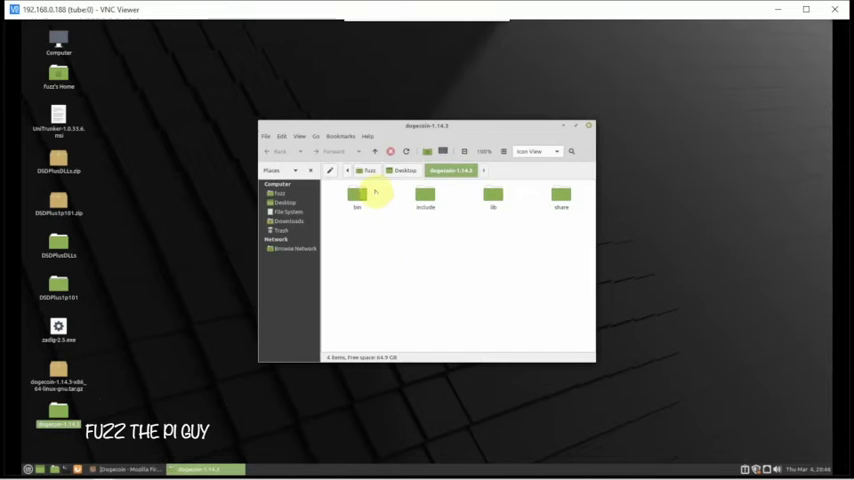
pyautogui.doubleClick(357, 195)
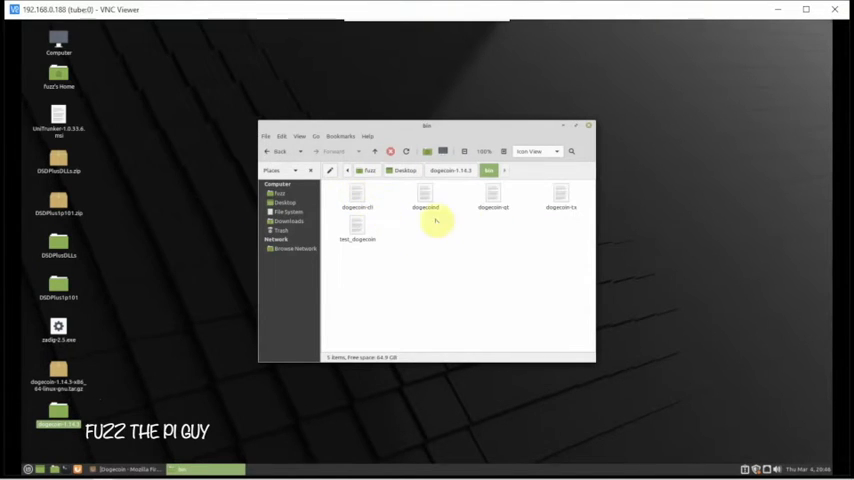
pyautogui.moveTo(461, 226)
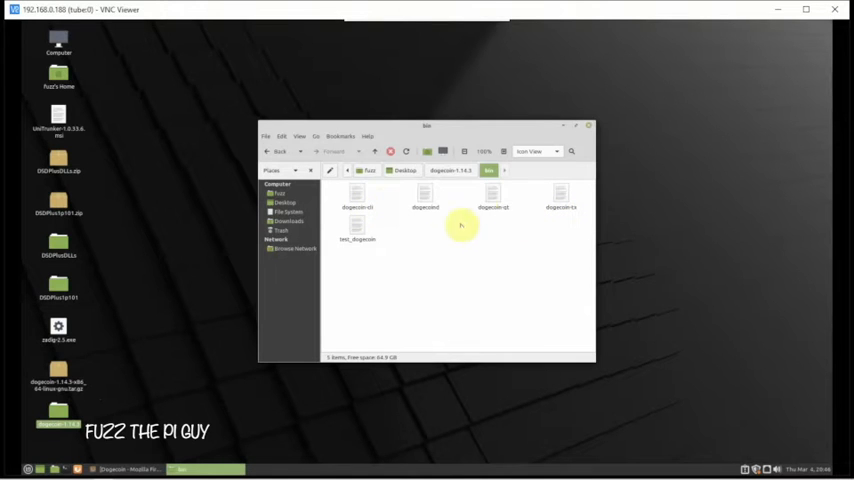
pyautogui.click(492, 197)
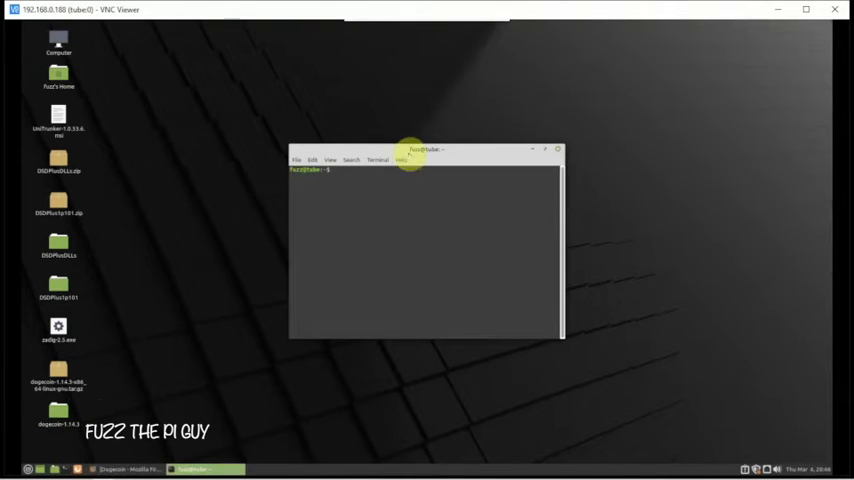
# Maximise the terminal, enlarge its text, and change into the Desktop dogecoin folder.
pyautogui.doubleClick(425, 149)
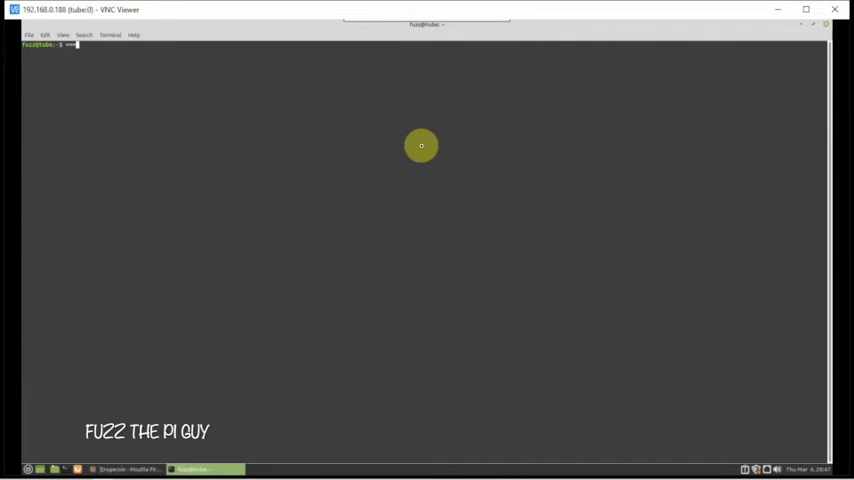
pyautogui.press('Return')
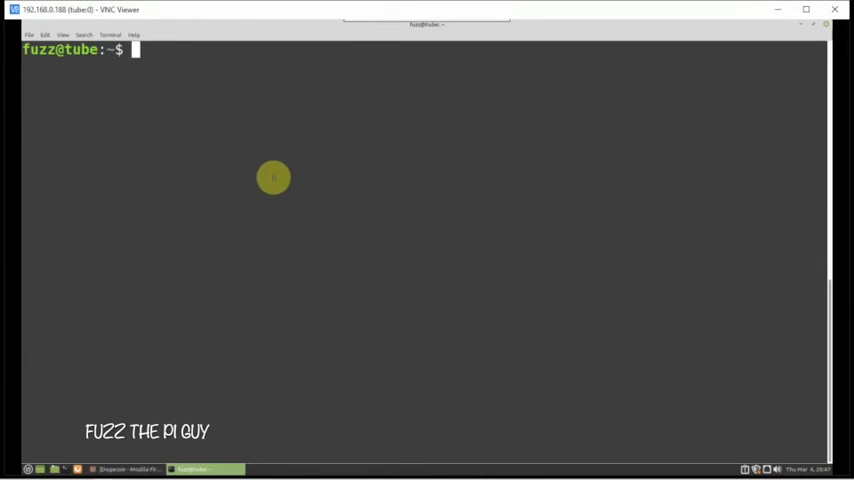
pyautogui.moveTo(247, 101)
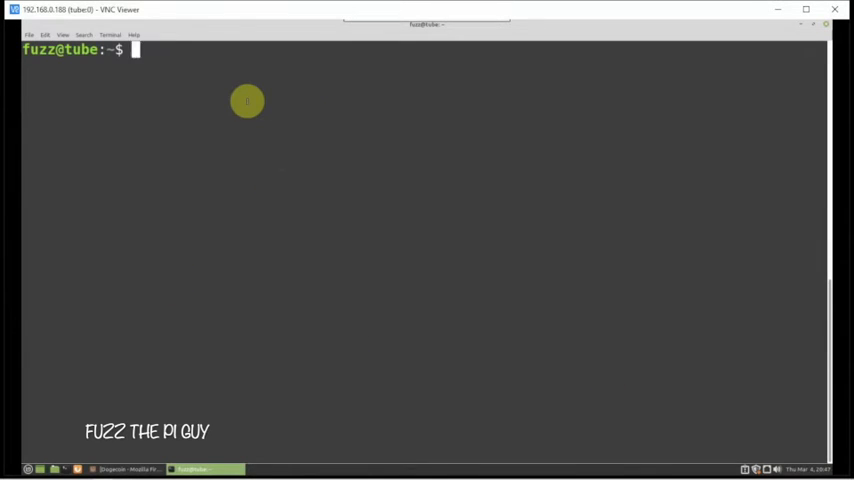
pyautogui.write('cd')
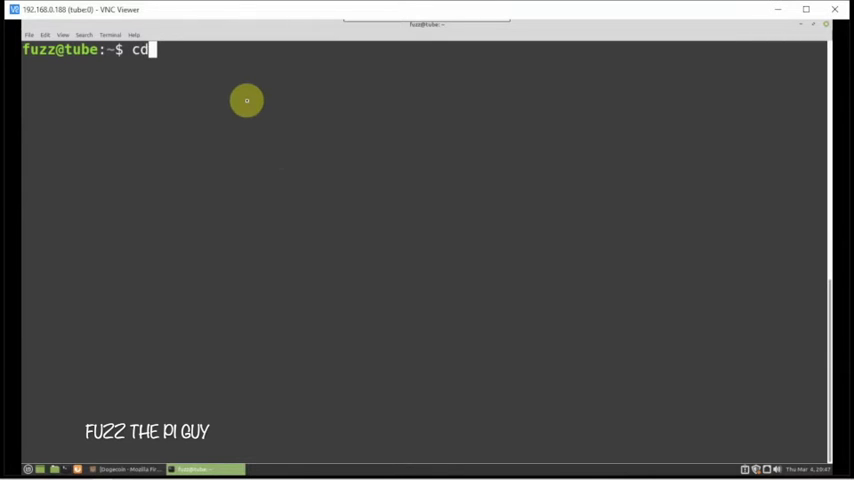
pyautogui.write('Desktop/')
pyautogui.write('ls')
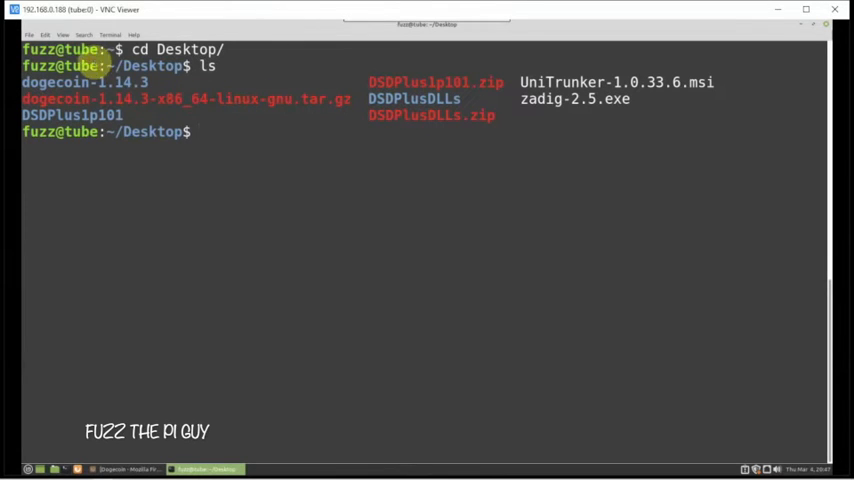
pyautogui.write('cd d')
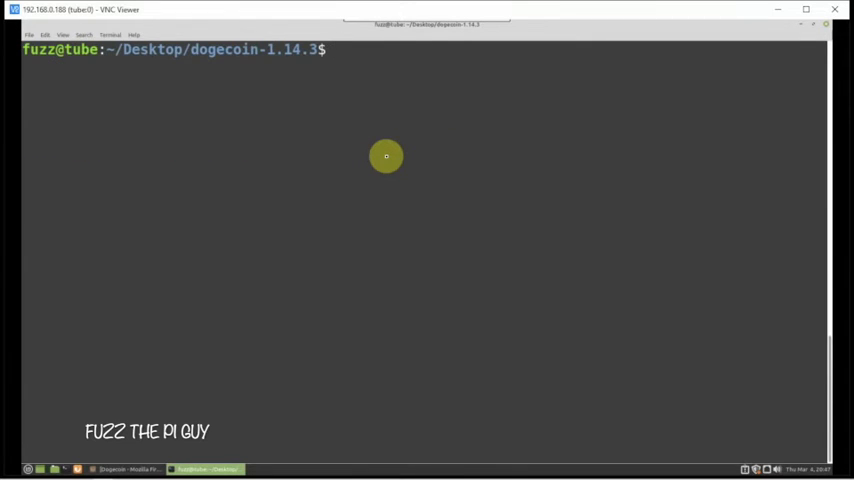
pyautogui.write('ls')
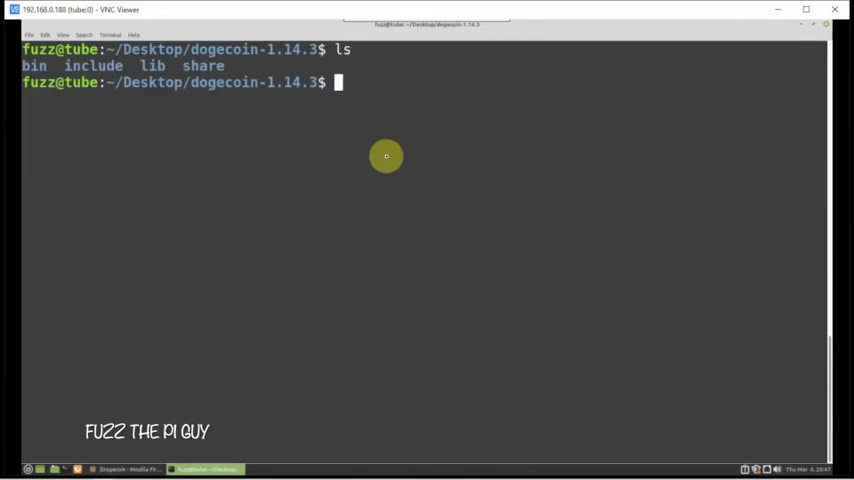
# Move into the bin folder and list its programs with ls.
pyautogui.write('cd')
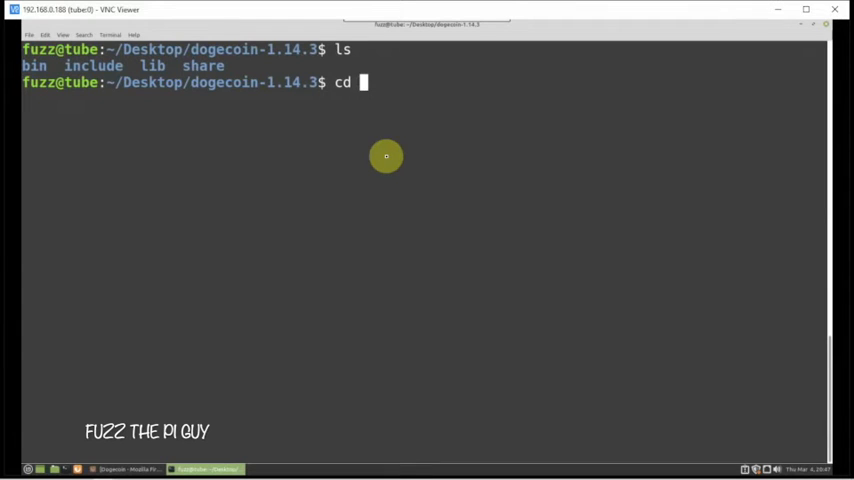
pyautogui.press('Return')
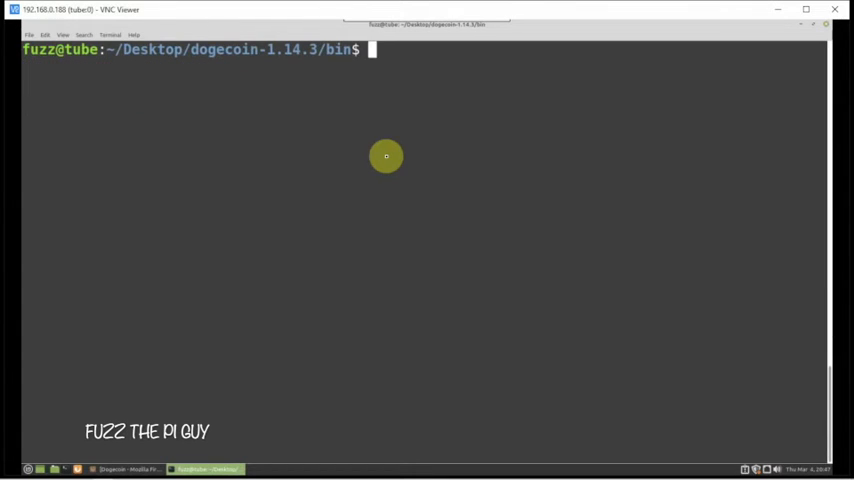
pyautogui.write('ls')
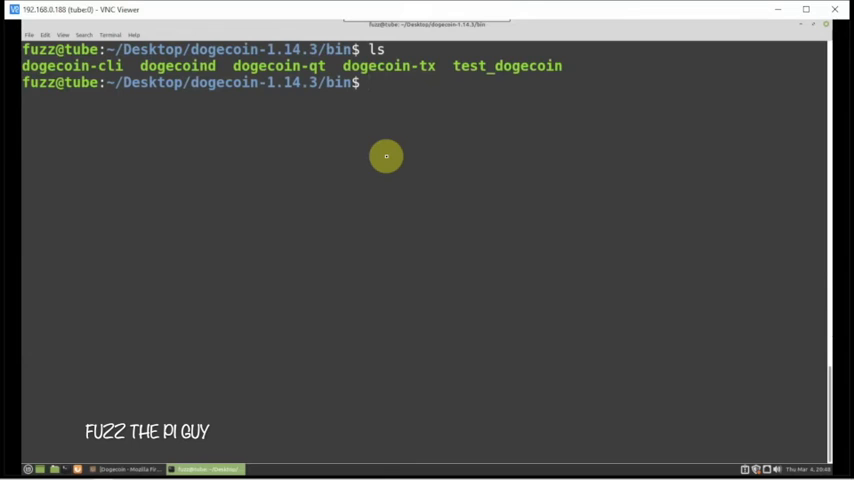
pyautogui.doubleClick(278, 65)
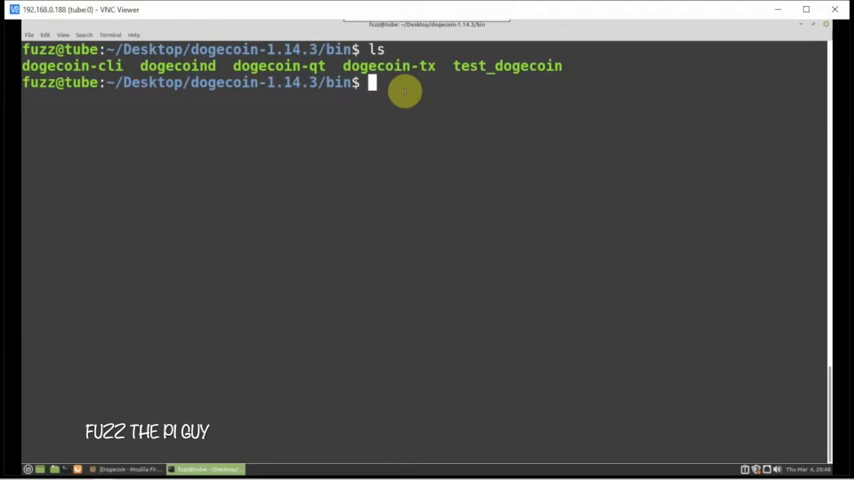
pyautogui.moveTo(424, 90)
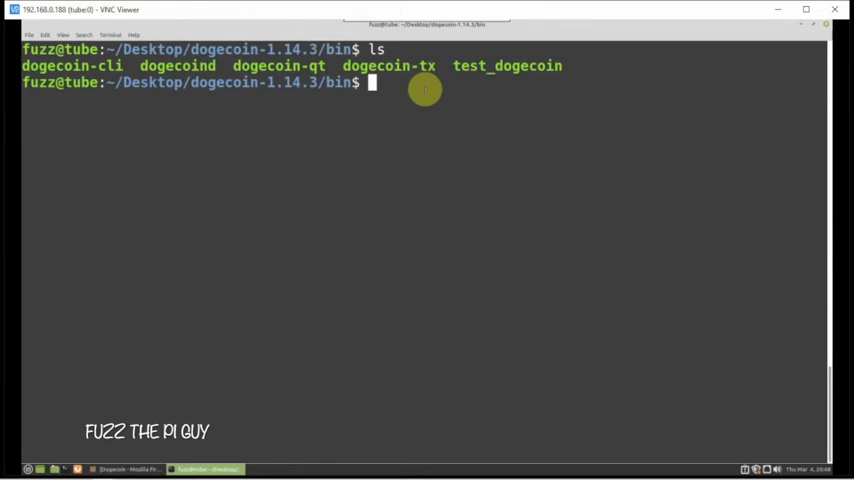
# Enter ./dogecoin-qt to launch the Dogecoin Core wallet.
pyautogui.write('./')
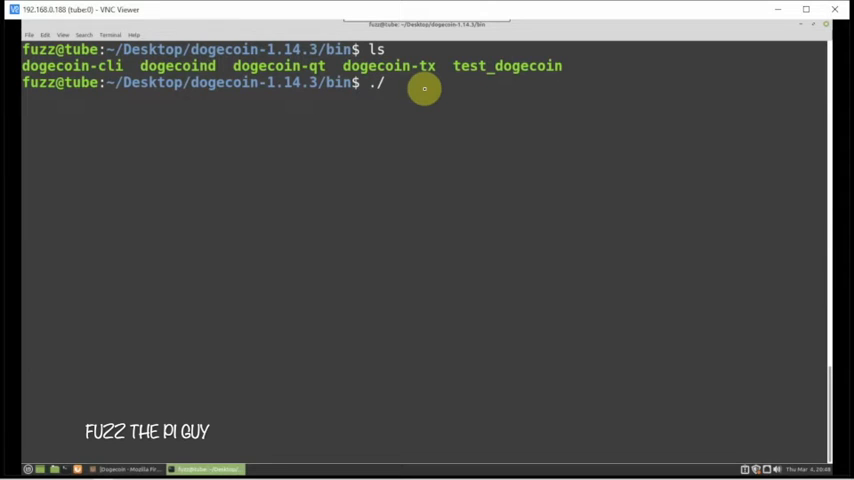
pyautogui.write('dogecoin')
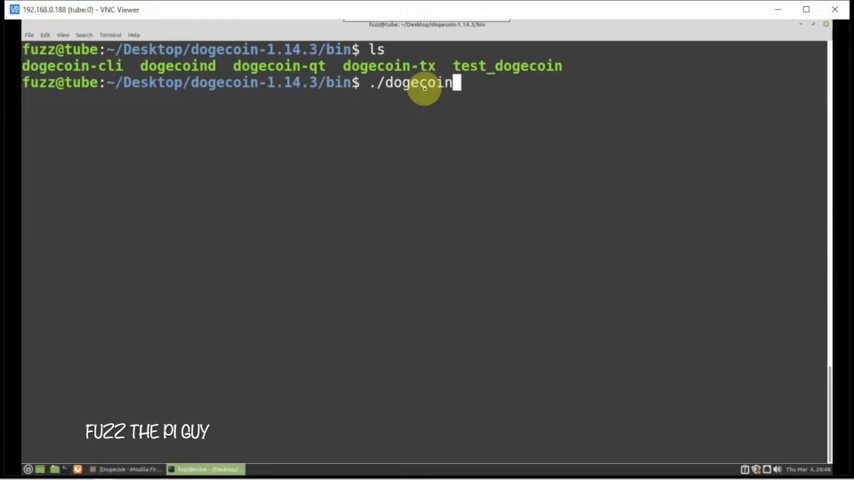
pyautogui.write('=')
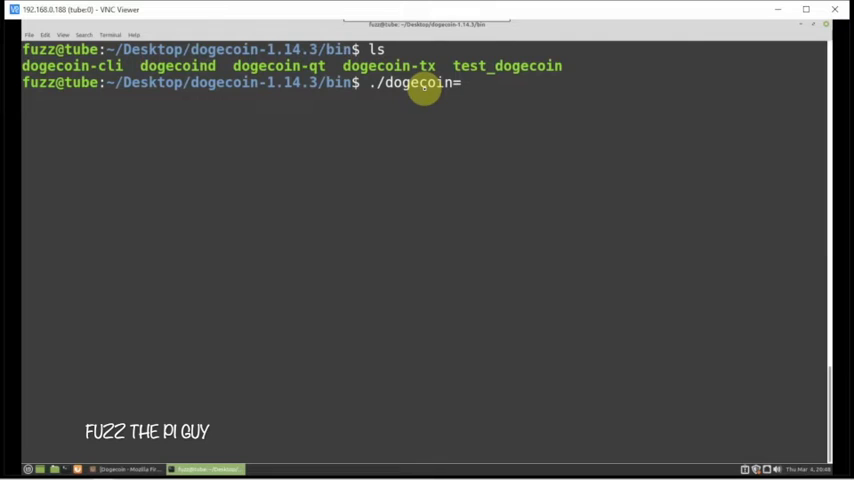
pyautogui.write('-')
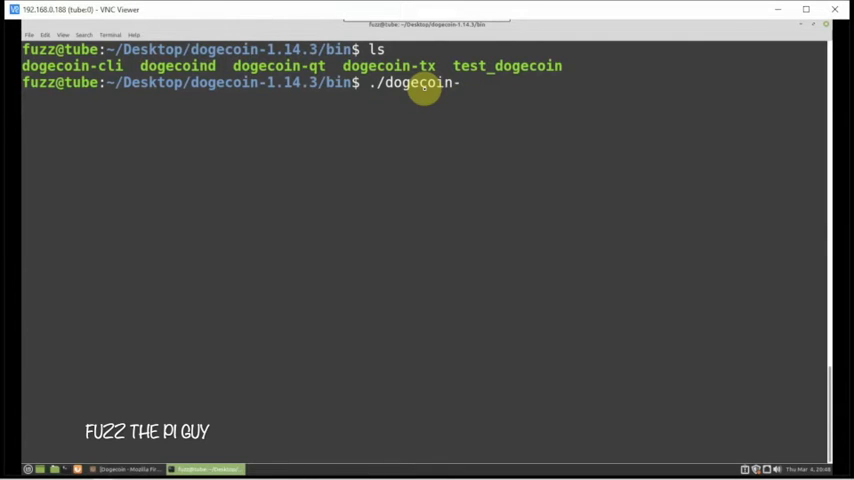
pyautogui.write('qt')
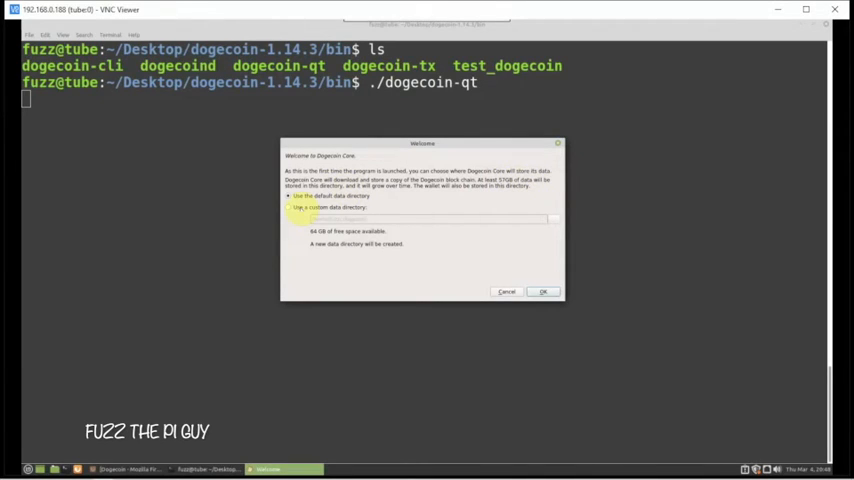
# Try the custom directory option, return to 'Use the default data directory', and confirm.
pyautogui.click(289, 208)
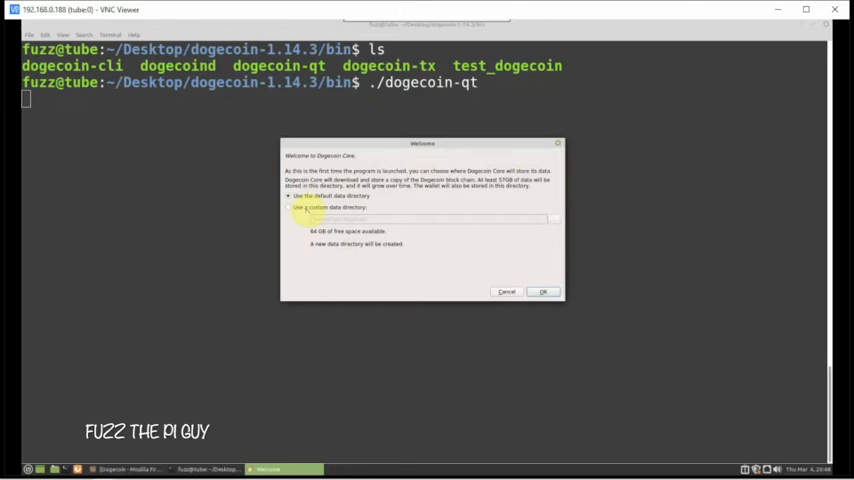
pyautogui.click(290, 207)
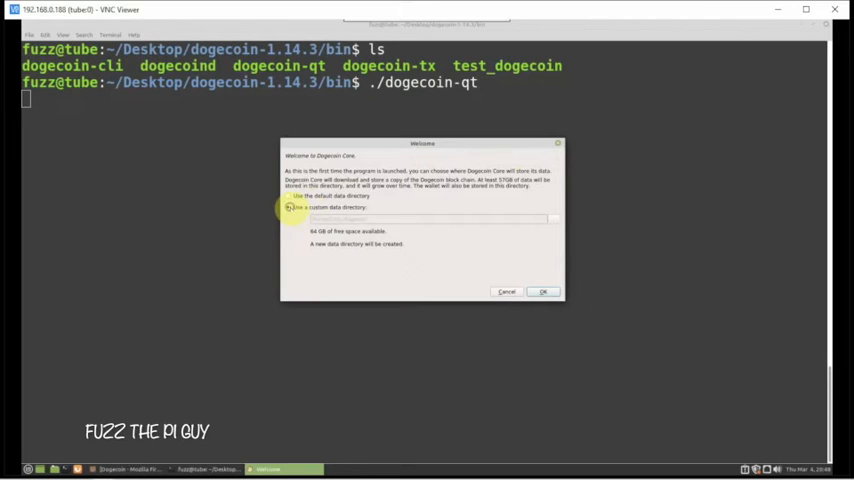
pyautogui.click(290, 208)
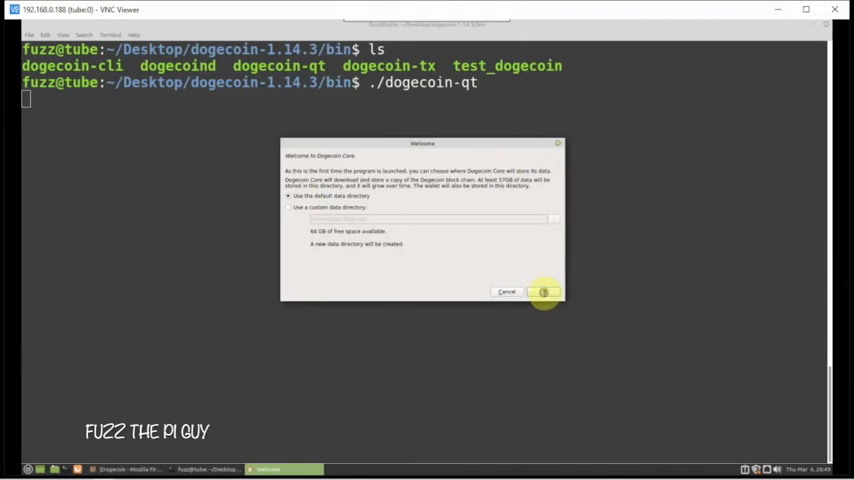
pyautogui.click(544, 291)
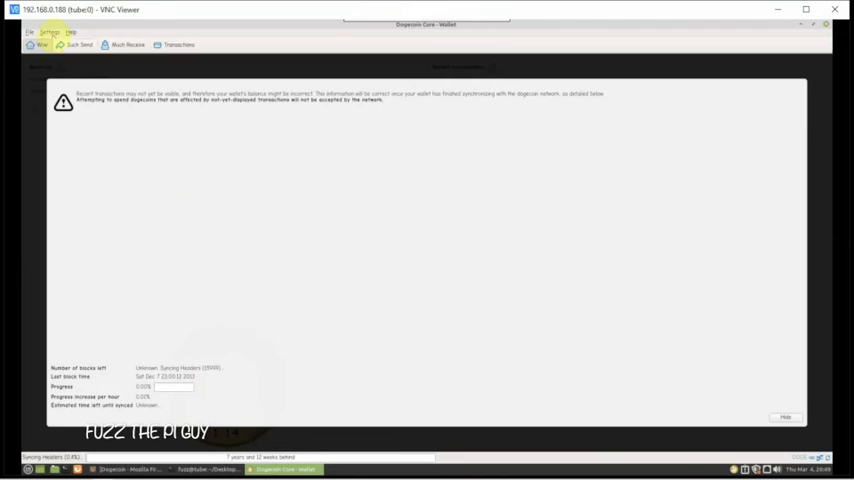
pyautogui.click(31, 31)
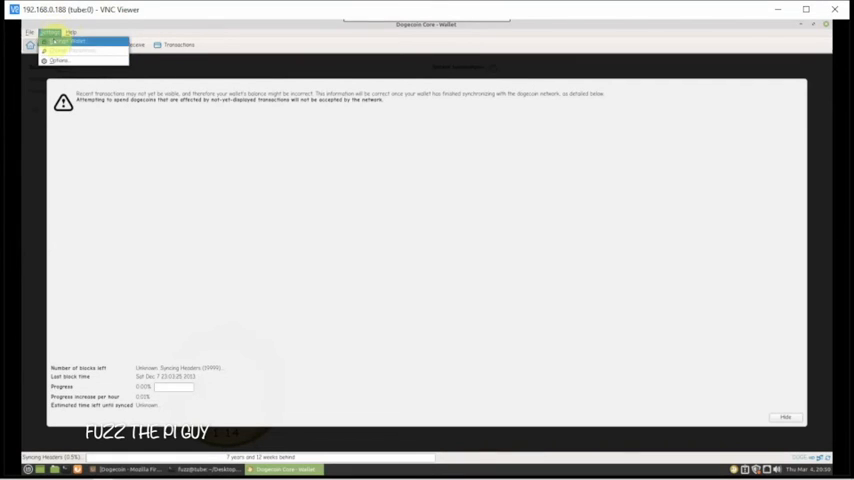
pyautogui.click(59, 61)
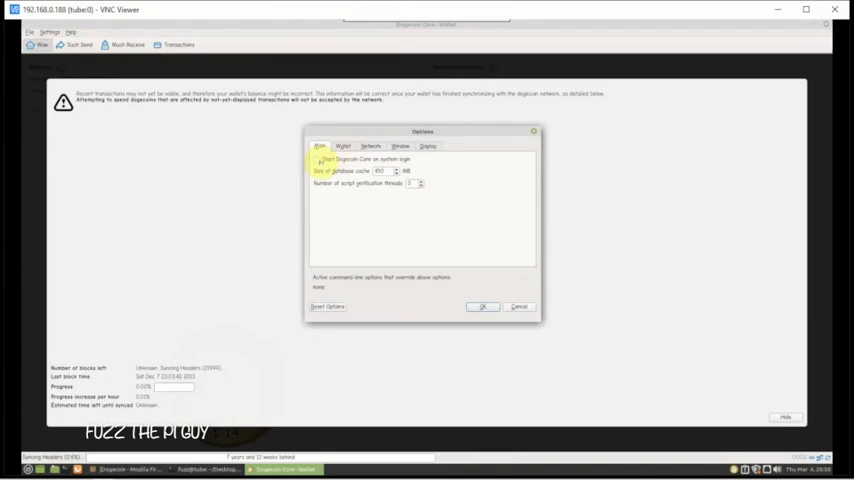
pyautogui.click(317, 160)
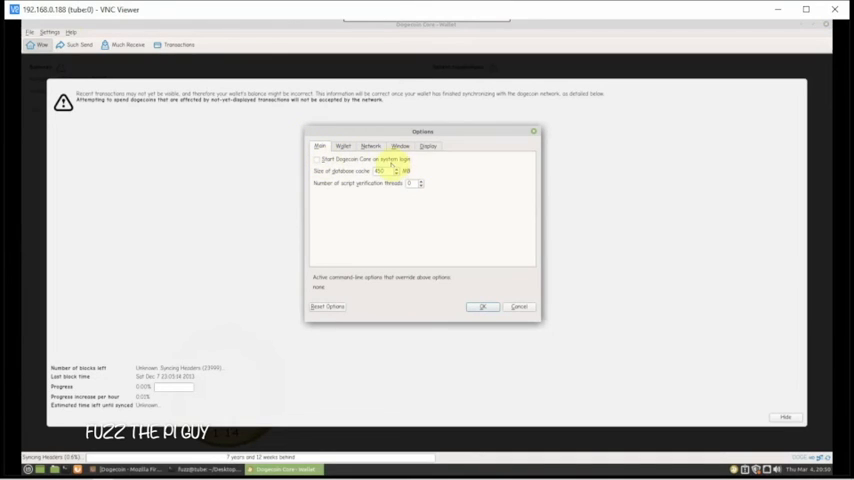
pyautogui.click(370, 146)
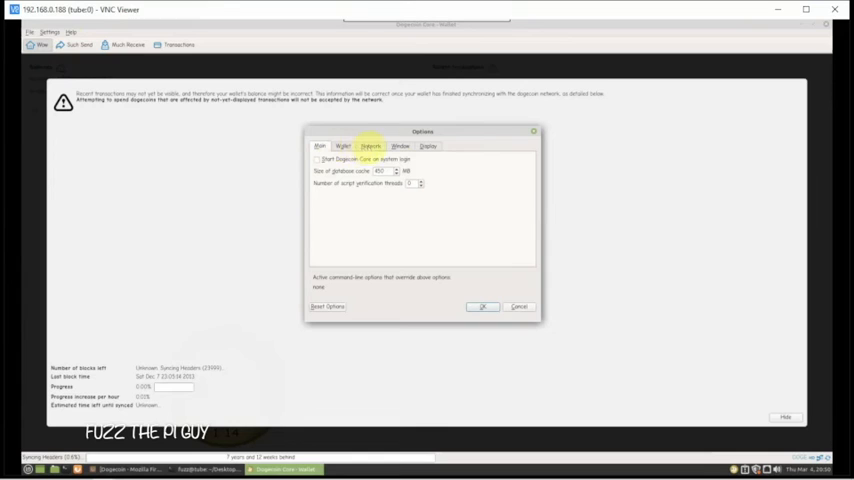
pyautogui.click(397, 146)
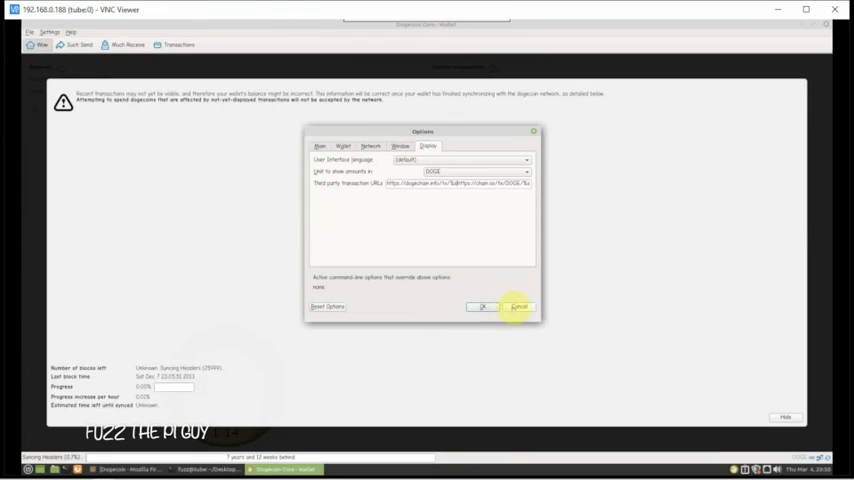
pyautogui.click(519, 307)
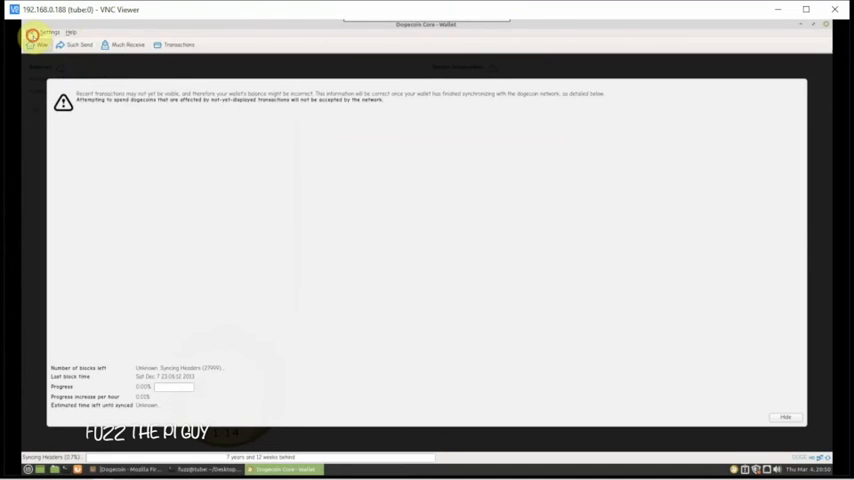
pyautogui.click(49, 31)
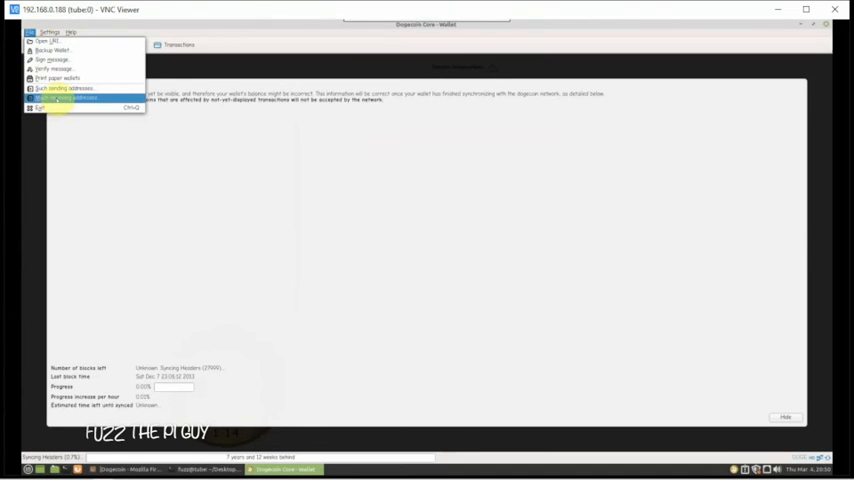
pyautogui.click(78, 97)
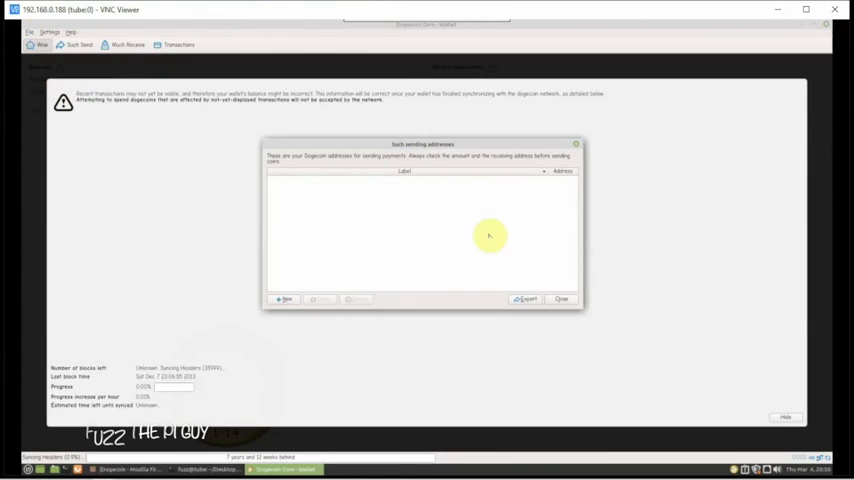
pyautogui.moveTo(550, 243)
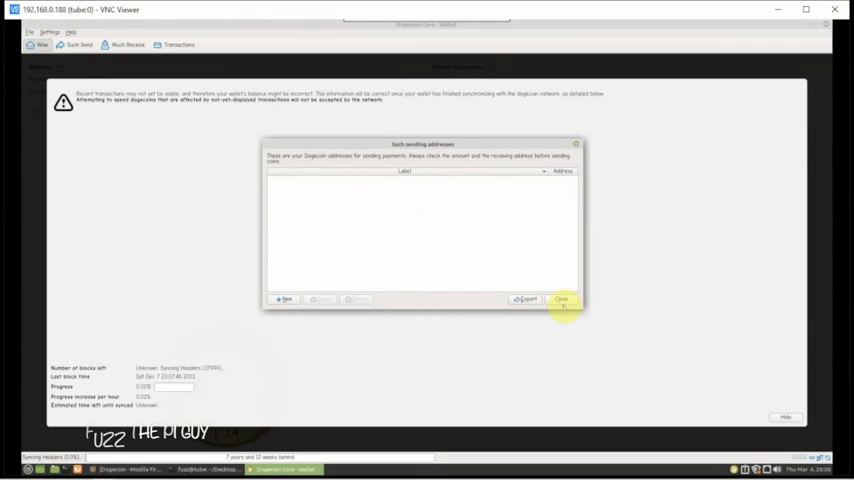
pyautogui.click(562, 299)
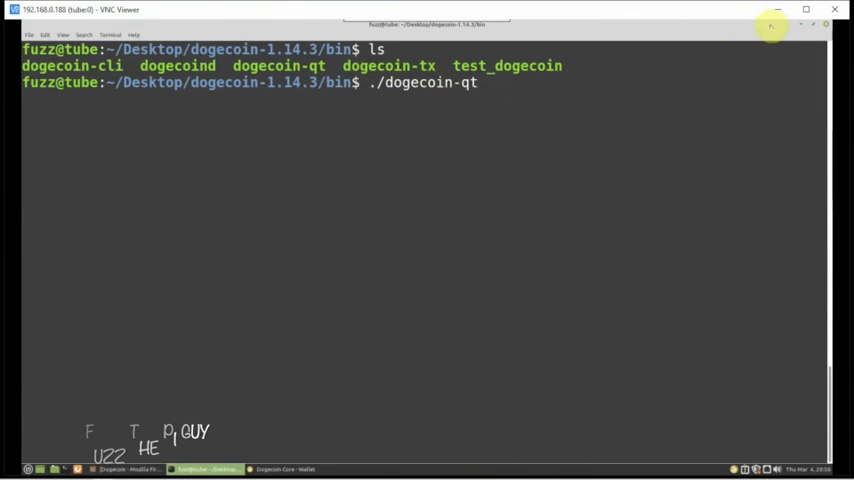
# Bring the Dogecoin Core - Wallet window back in front of the terminal.
pyautogui.press('Return')
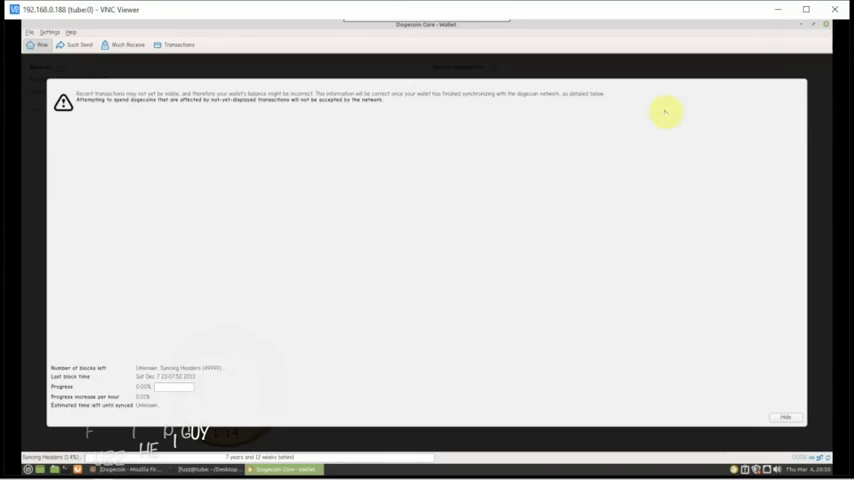
pyautogui.moveTo(793, 399)
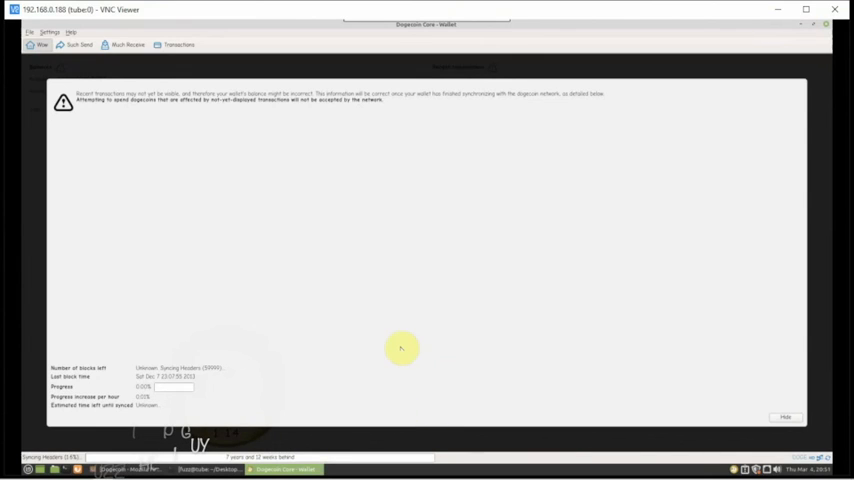
pyautogui.moveTo(218, 350)
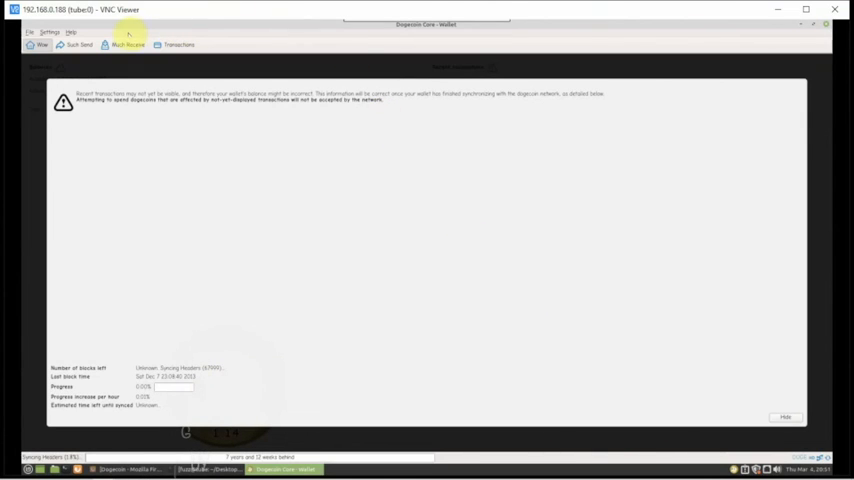
pyautogui.moveTo(560, 145)
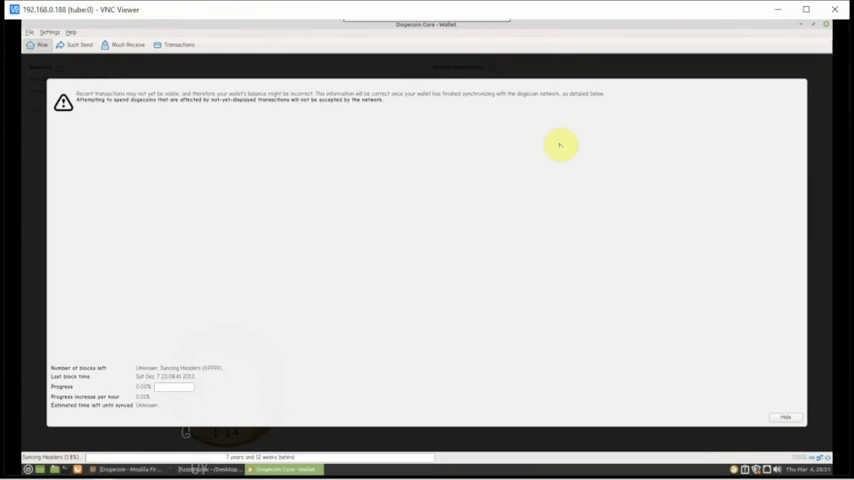